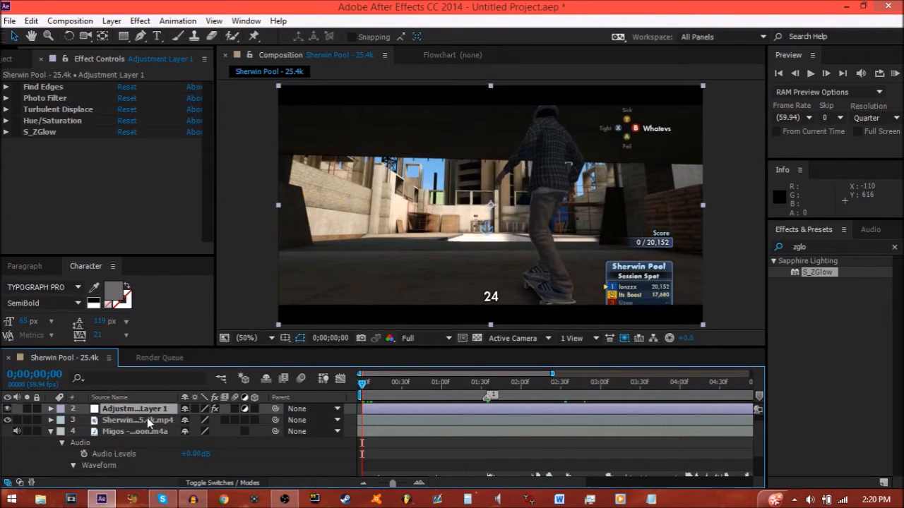
Turn Adjustment Layer 1 into an adjustment layer from its right-click menu.
{"action": "right_click", "coordinate": [134, 408]}
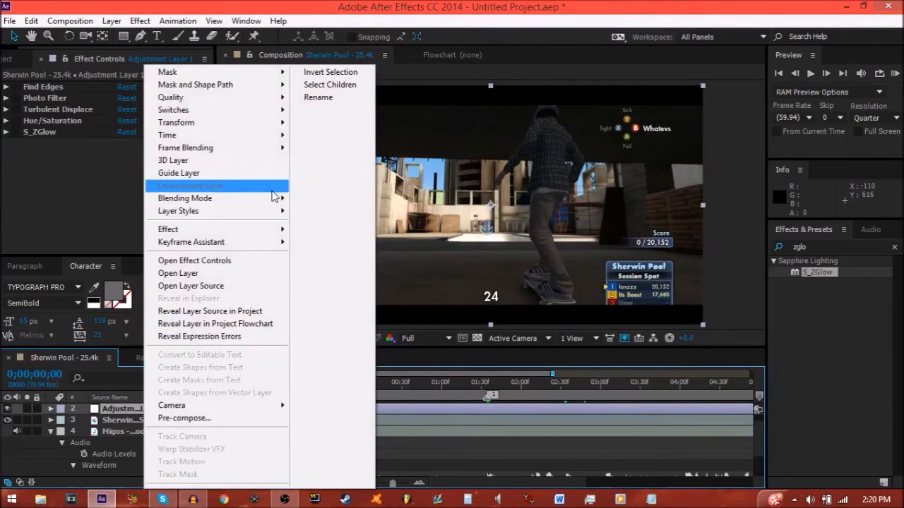
{"action": "left_click", "coordinate": [487, 387]}
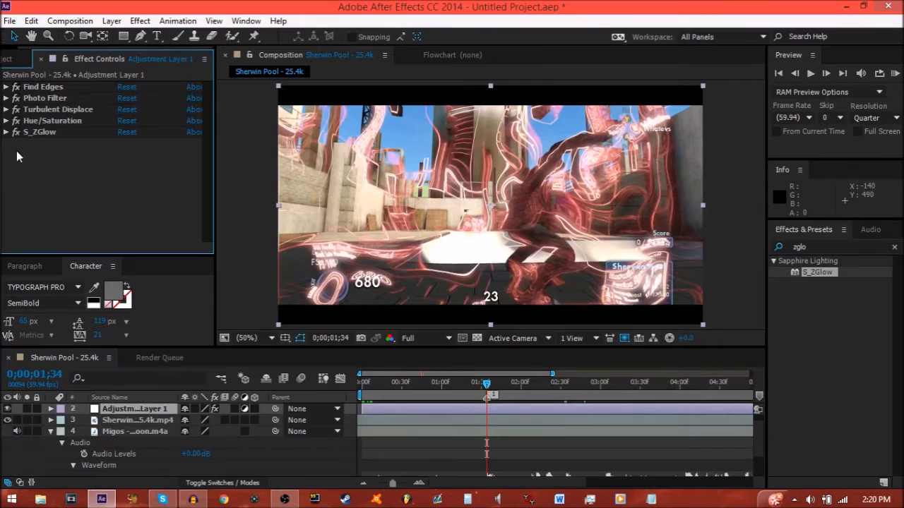
{"action": "mouse_move", "coordinate": [355, 111]}
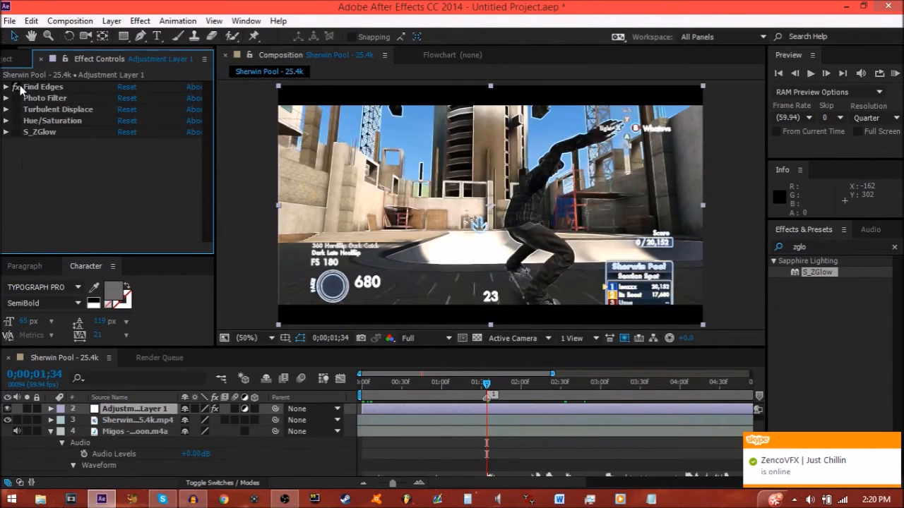
Expand the Find Edges settings on the adjustment layer's effect stack.
{"action": "left_click", "coordinate": [7, 87]}
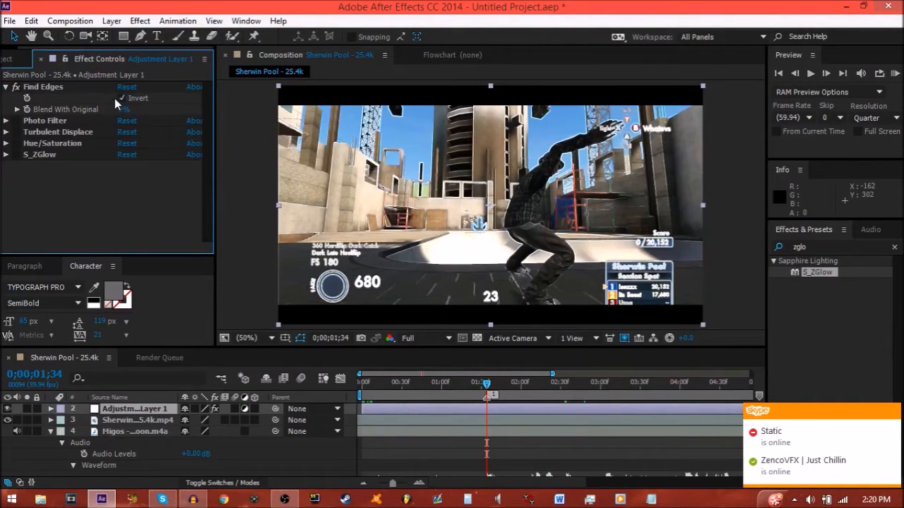
{"action": "left_click", "coordinate": [8, 99]}
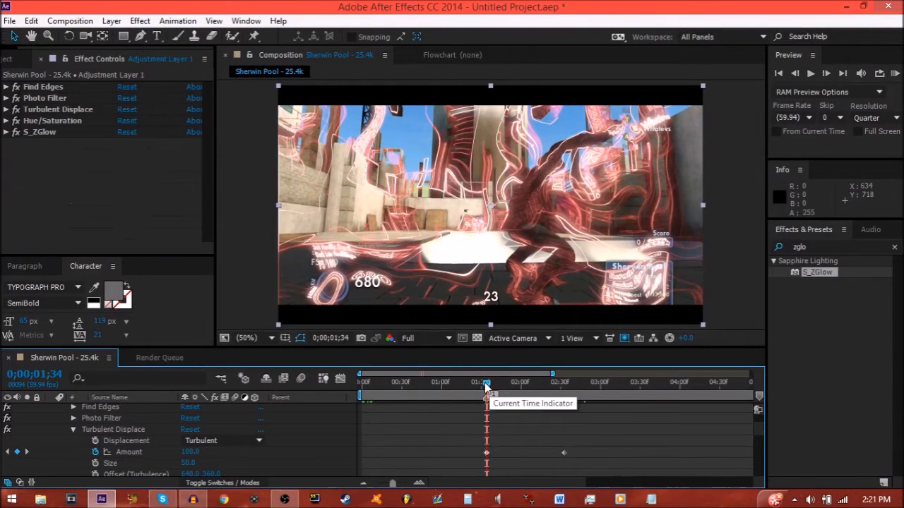
Scrub the time indicator to preview the glowing outline effect on the footage.
{"action": "left_click_drag", "start_coordinate": [486, 374], "coordinate": [558, 374]}
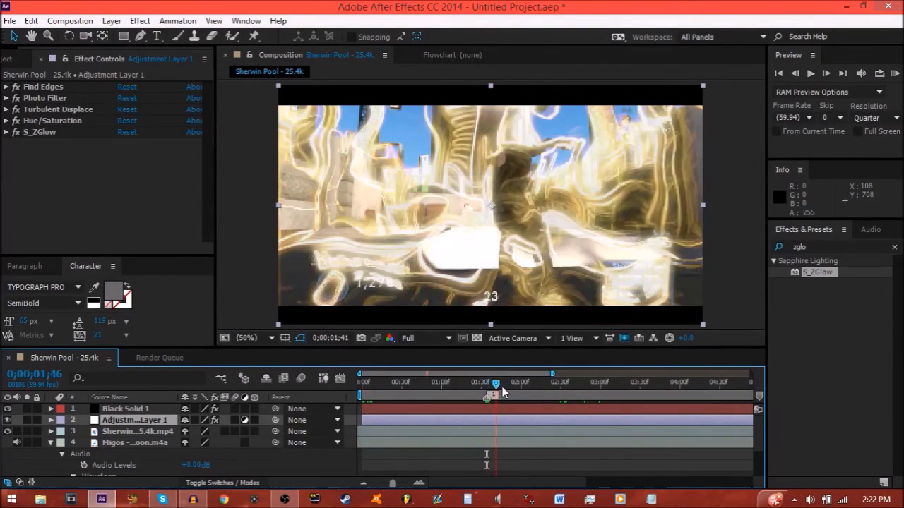
{"action": "left_click_drag", "start_coordinate": [495, 397], "coordinate": [490, 397]}
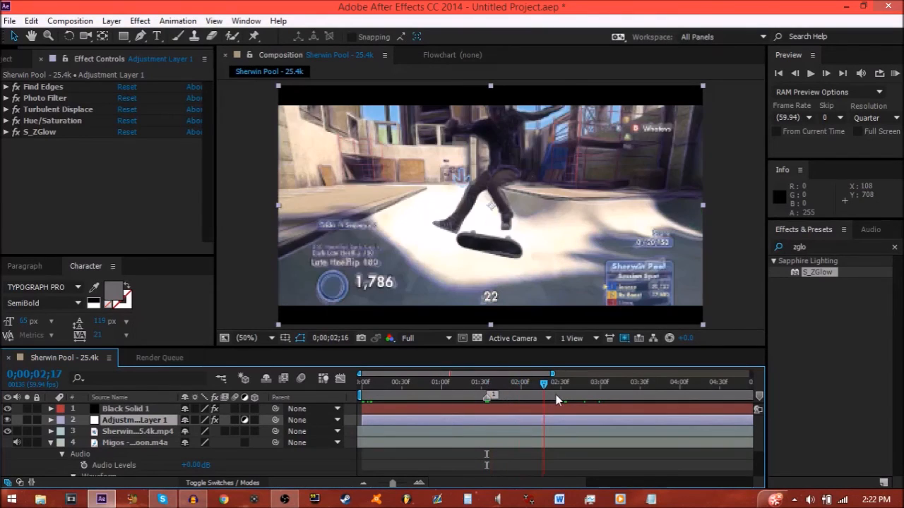
{"action": "left_click", "coordinate": [557, 382]}
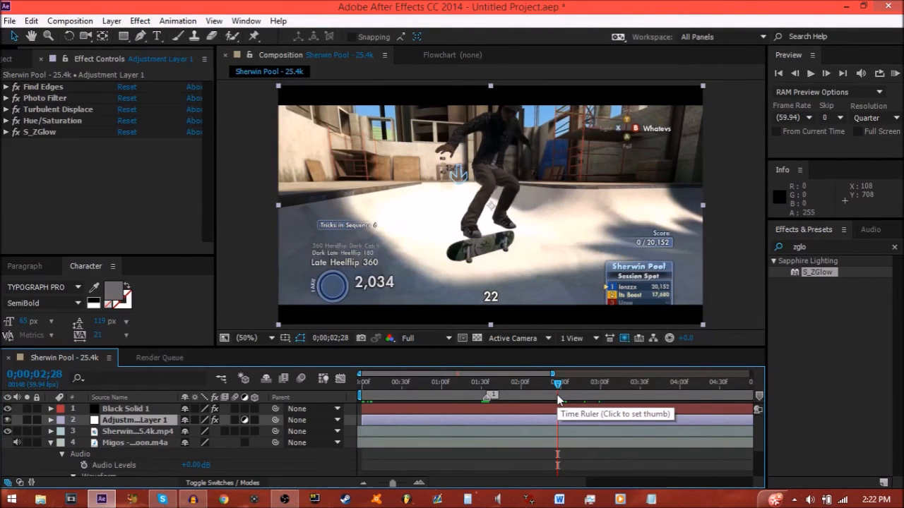
{"action": "mouse_move", "coordinate": [762, 485]}
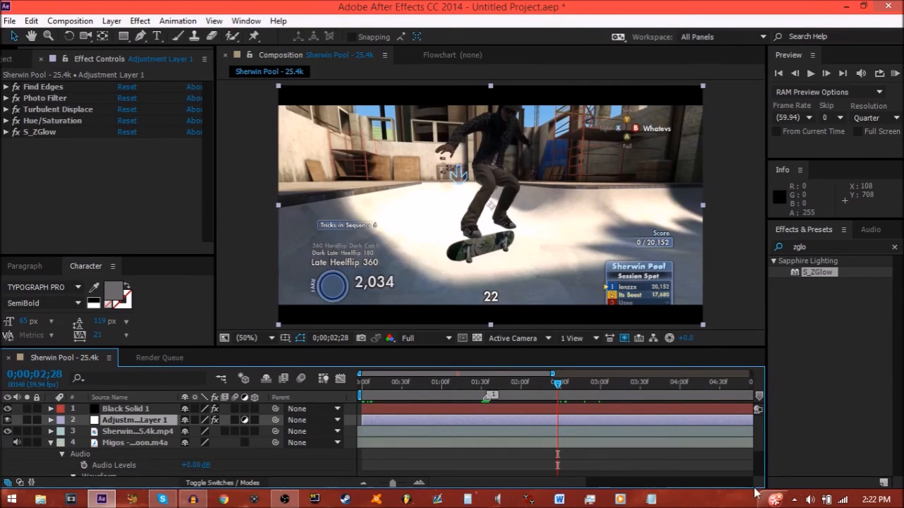